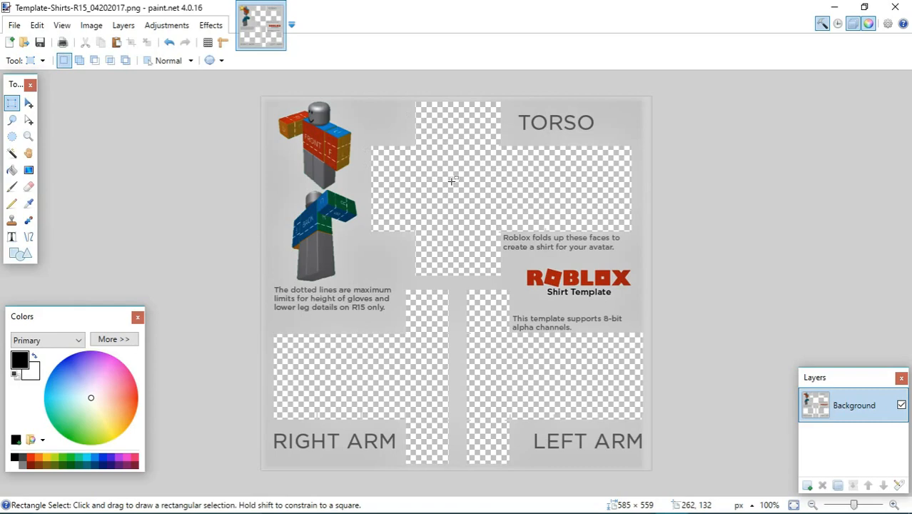
pyautogui.moveTo(360, 150)
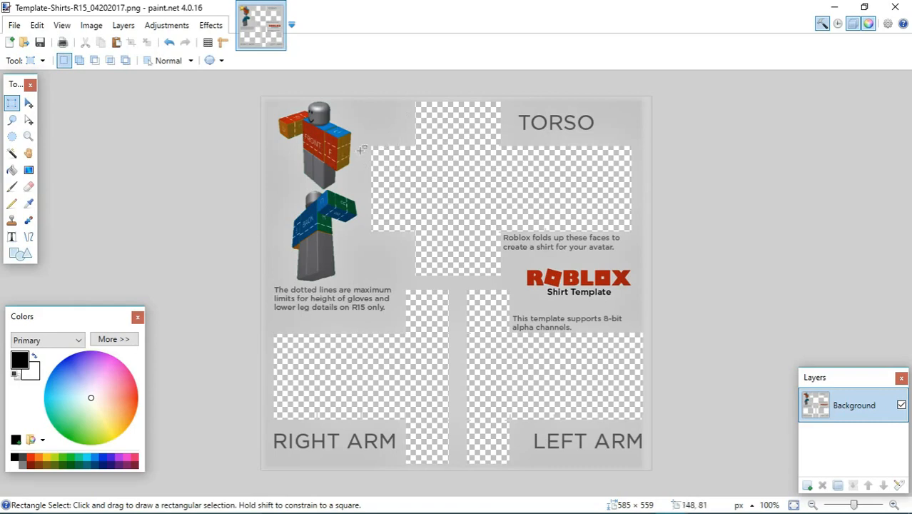
# - Close the Template-Shirts image and maximize the paint.net window on the untitled canvas
pyautogui.click(853, 8)
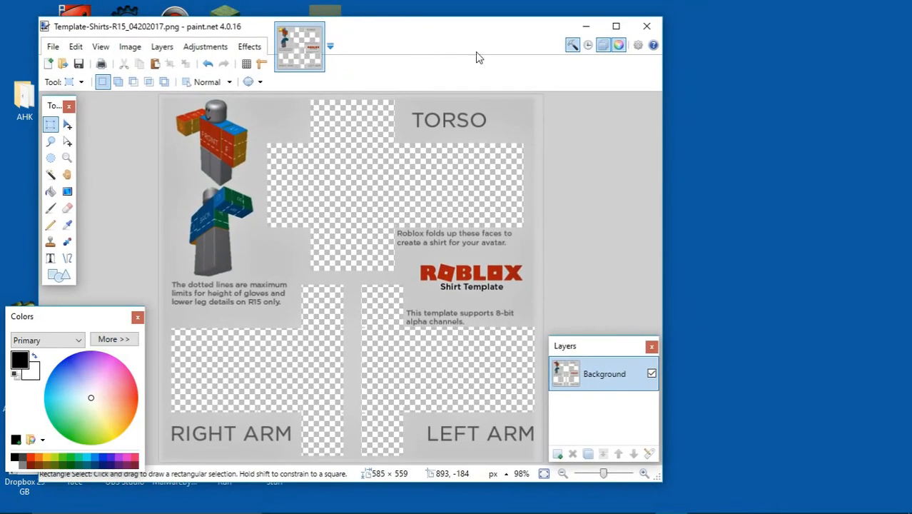
pyautogui.moveTo(435, 139)
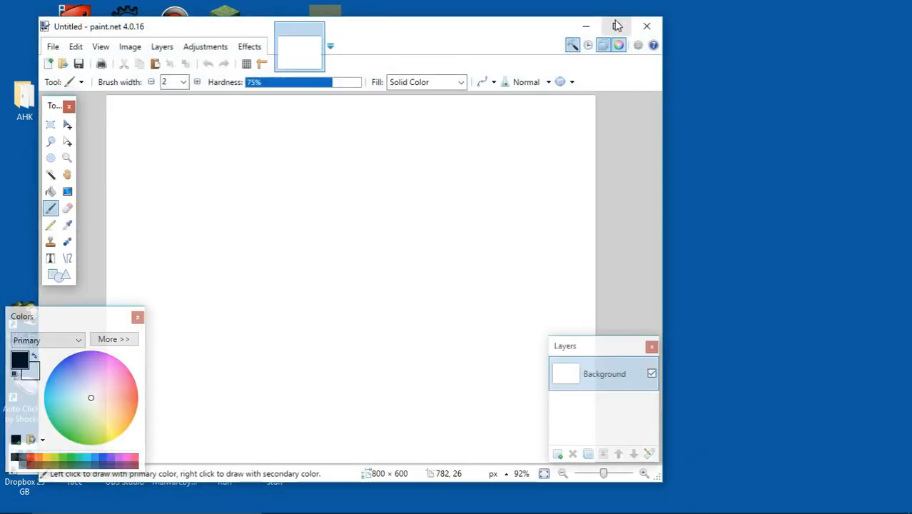
pyautogui.click(616, 26)
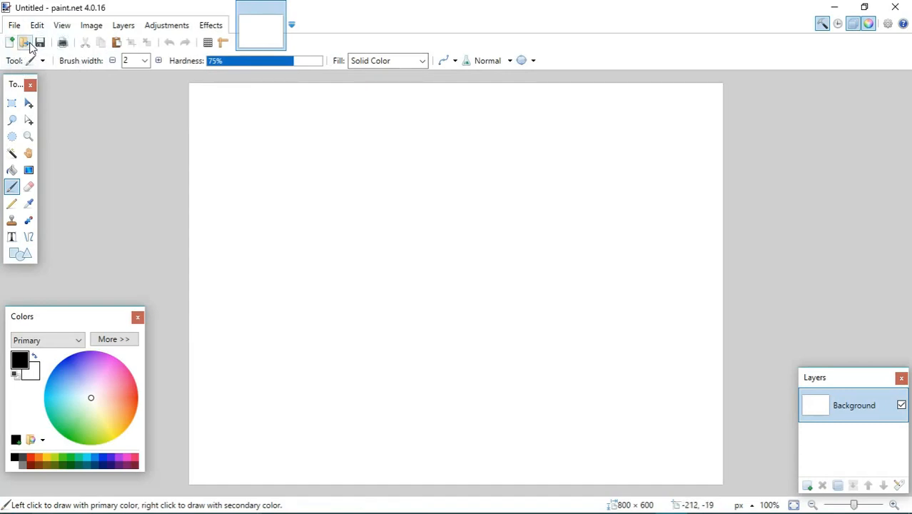
# - Open Template-Shirts-R15_04202017 from the Pictures folder
pyautogui.click(24, 42)
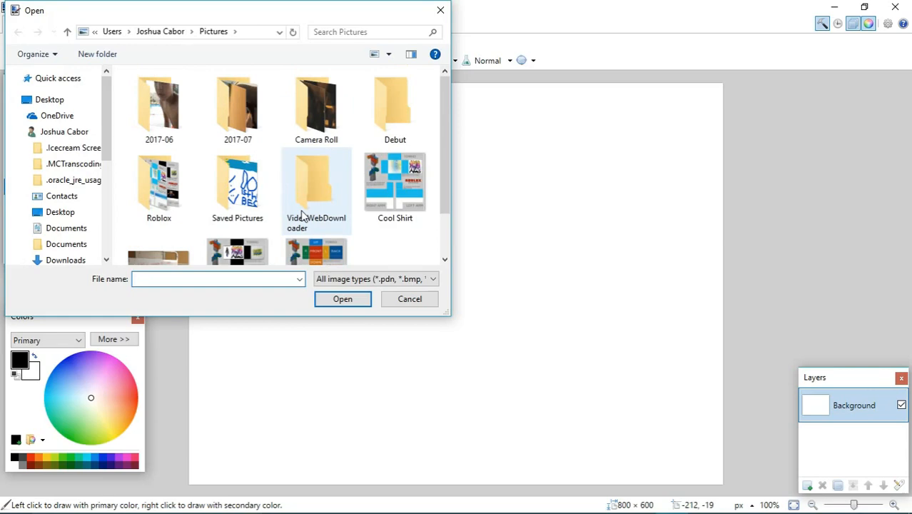
pyautogui.click(317, 221)
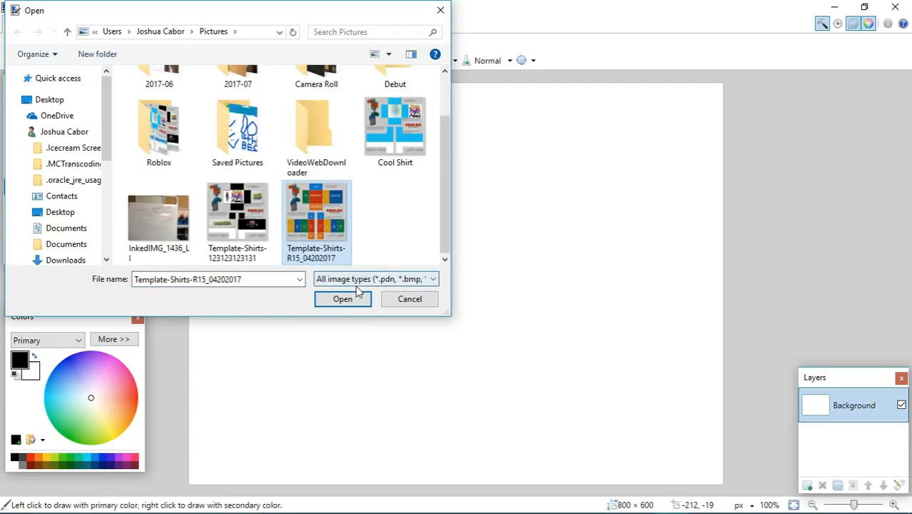
pyautogui.click(343, 299)
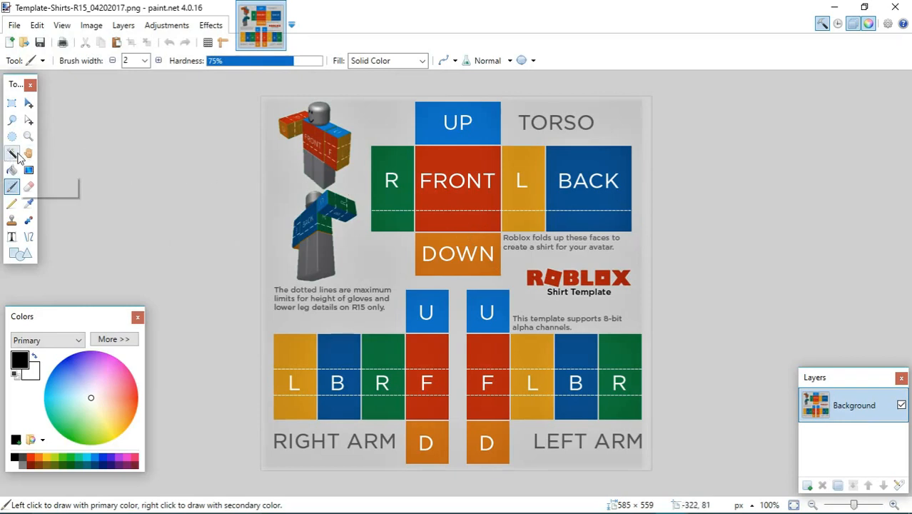
pyautogui.moveTo(12, 153)
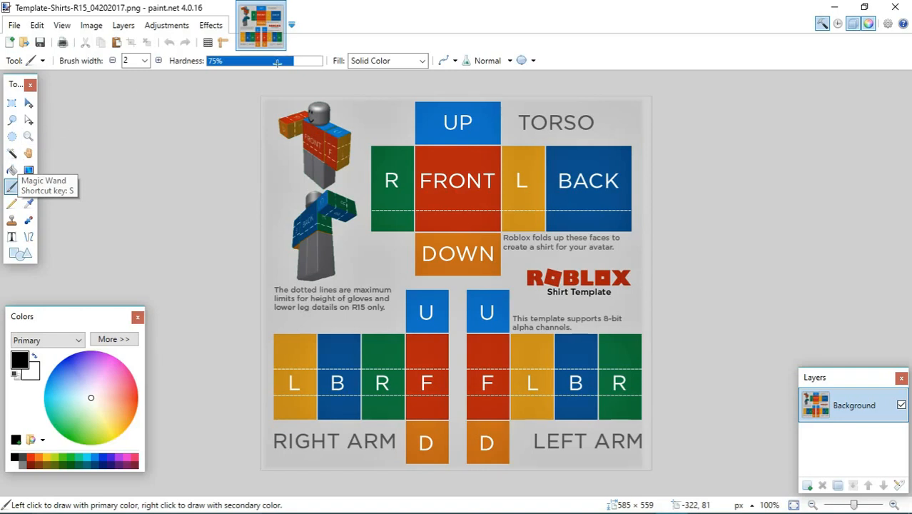
pyautogui.moveTo(823, 24)
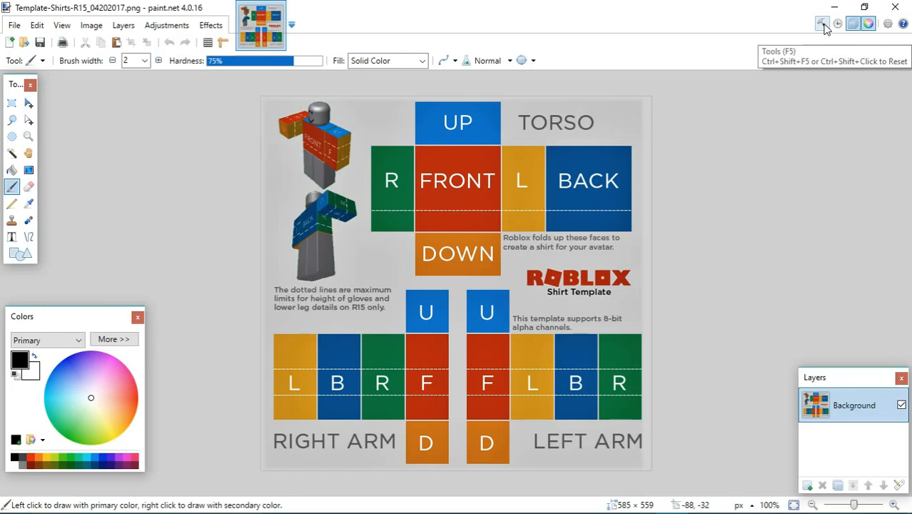
pyautogui.moveTo(823, 37)
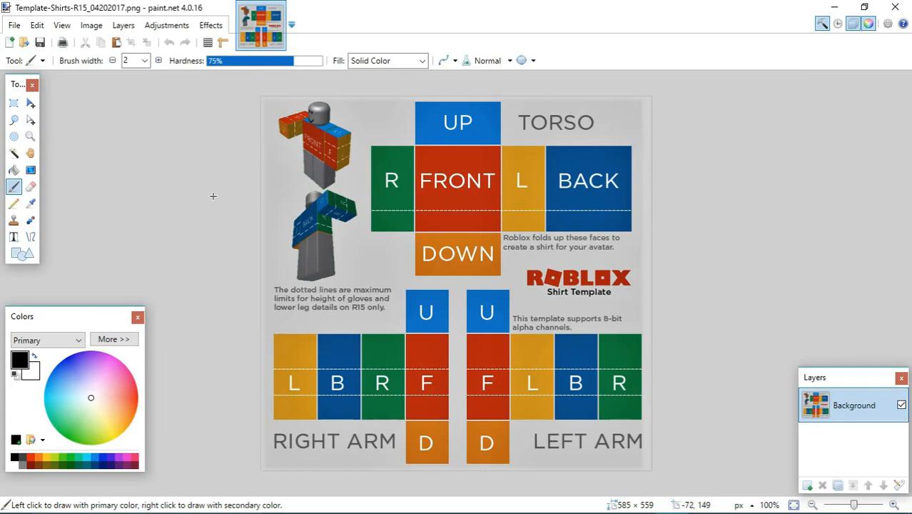
pyautogui.moveTo(4, 89)
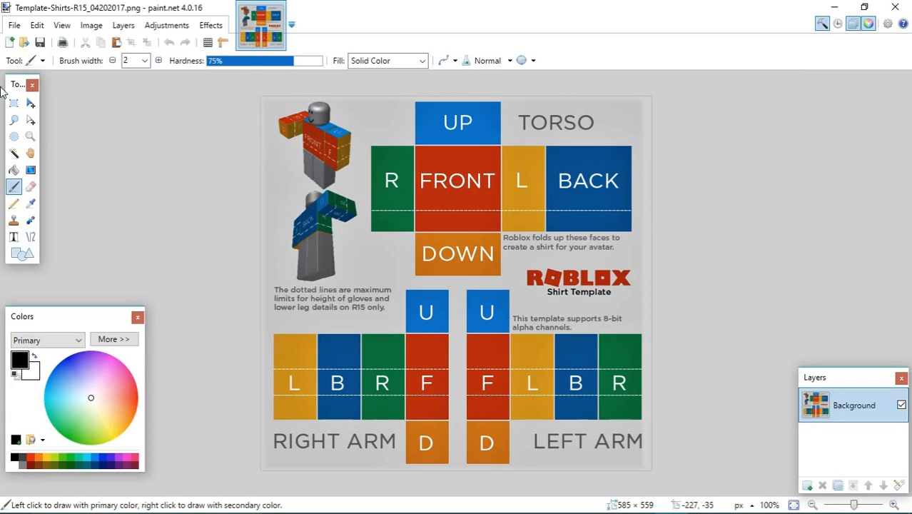
pyautogui.moveTo(14, 152)
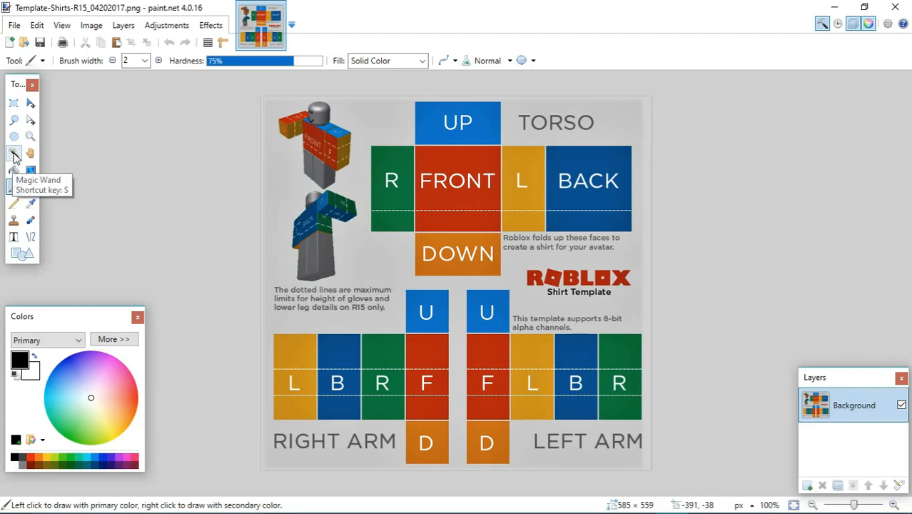
# - Magic-wand select the coloured torso and arm faces and delete them to transparency
pyautogui.click(14, 153)
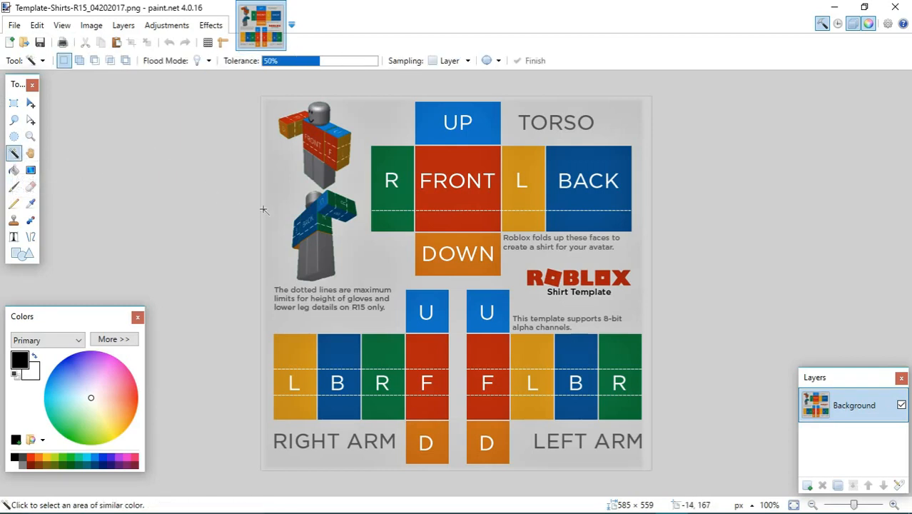
pyautogui.moveTo(391, 225)
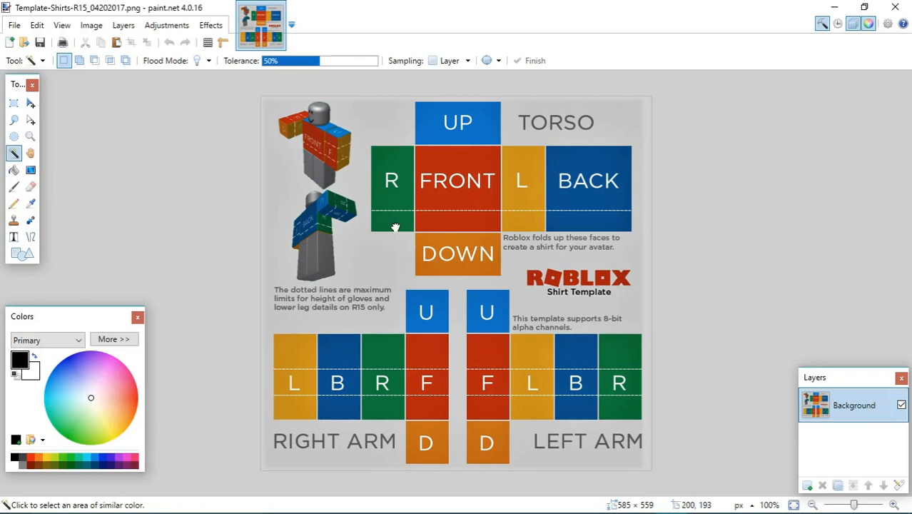
pyautogui.click(395, 181)
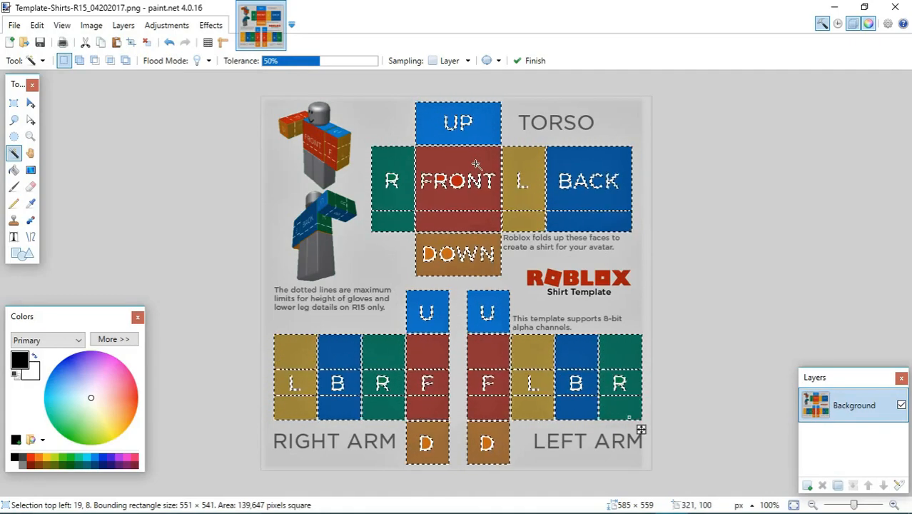
pyautogui.press('delete')
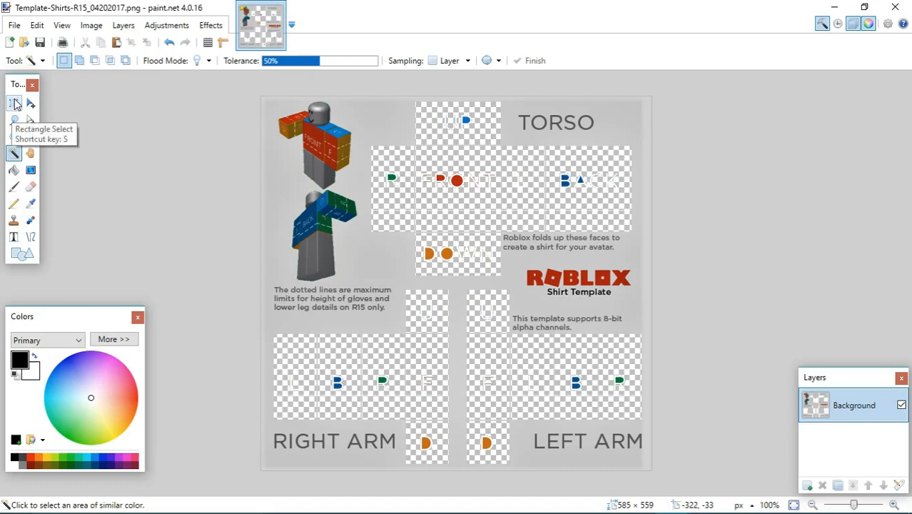
# - Box-select and delete the leftover letter fragments on the torso, right arm and left arm
pyautogui.click(14, 104)
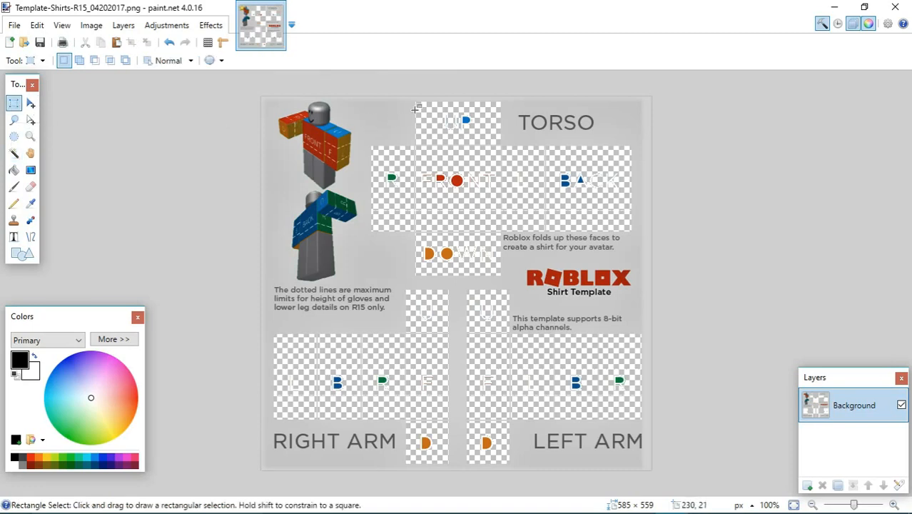
pyautogui.moveTo(417, 106)
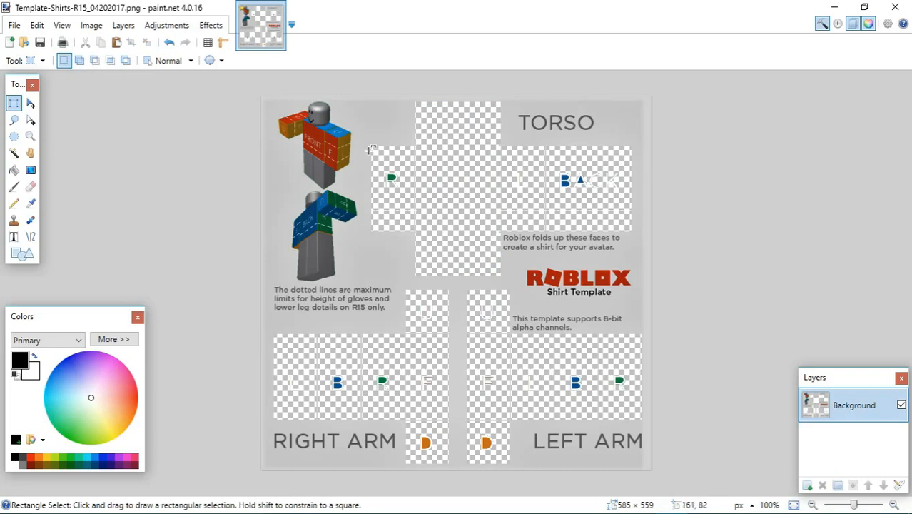
pyautogui.moveTo(370, 151); pyautogui.dragTo(518, 209)
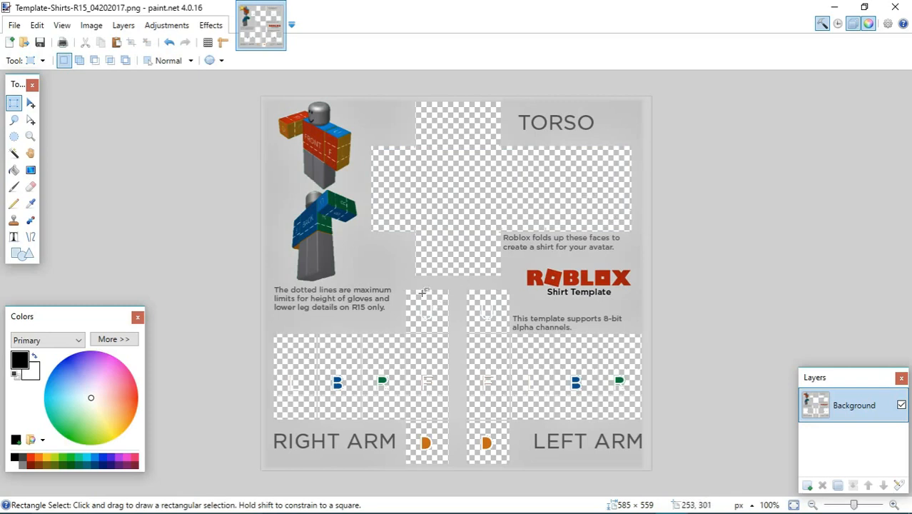
pyautogui.moveTo(274, 340); pyautogui.dragTo(382, 402)
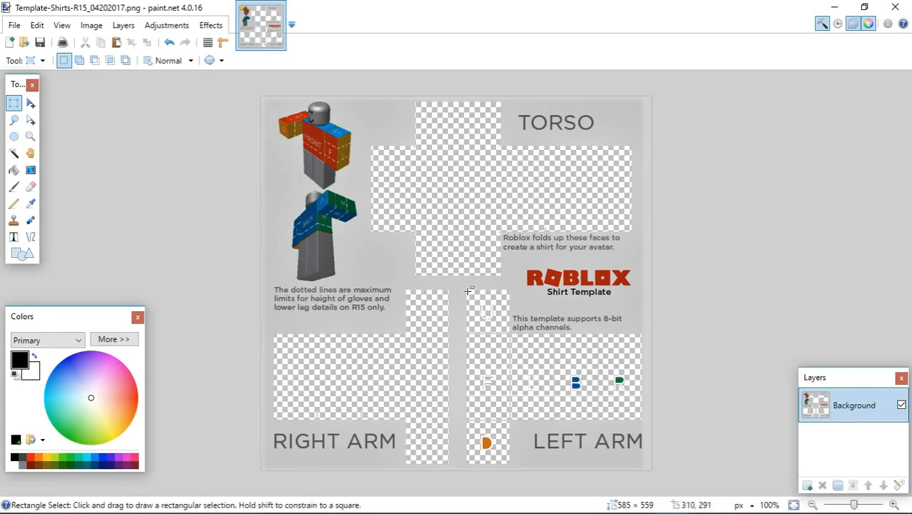
pyautogui.moveTo(467, 291); pyautogui.dragTo(507, 461)
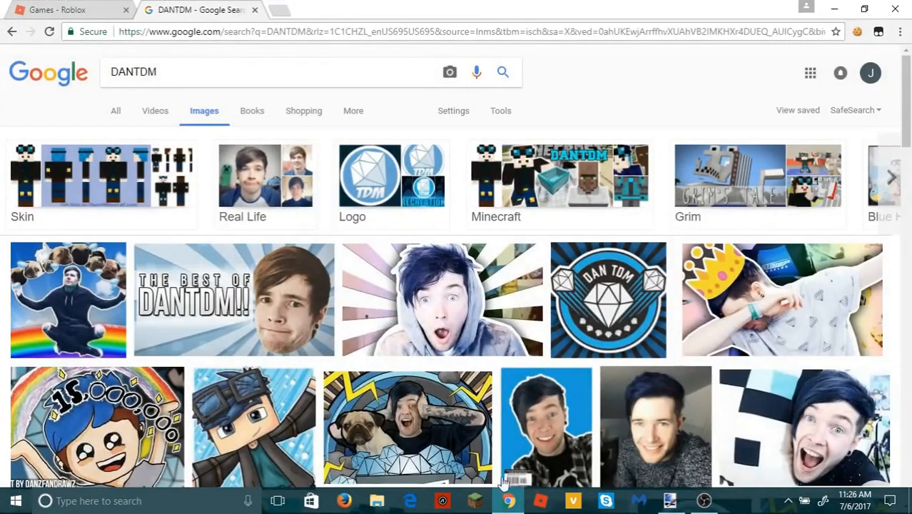
# - Copy the blue DAN TOM diamond logo image from Google Images
pyautogui.rightClick(609, 300)
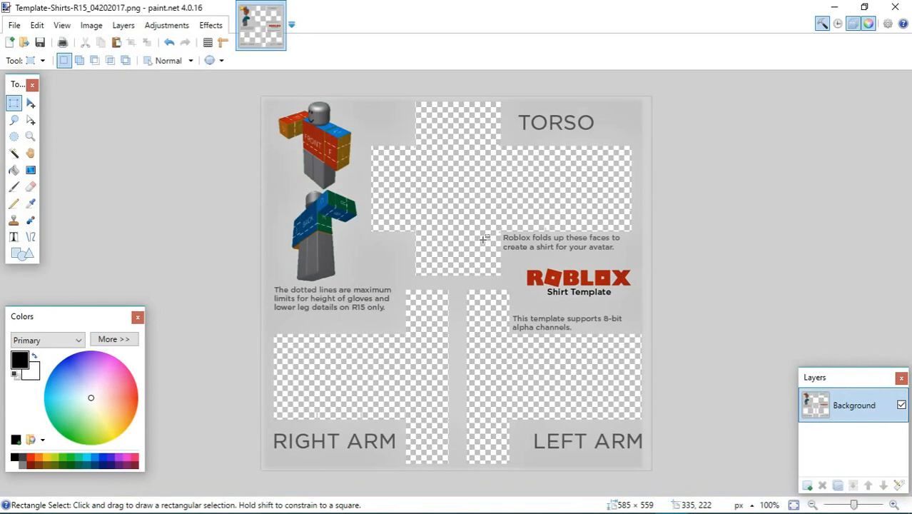
pyautogui.moveTo(424, 155)
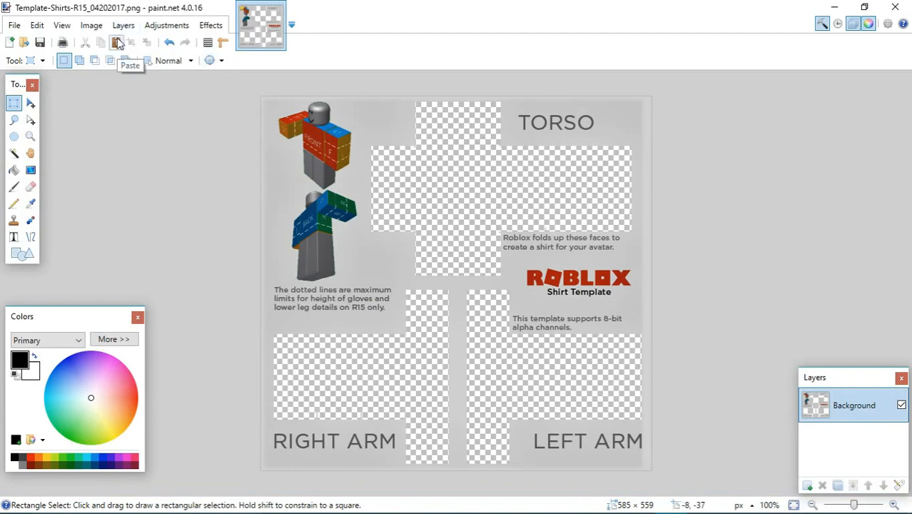
pyautogui.click(117, 42)
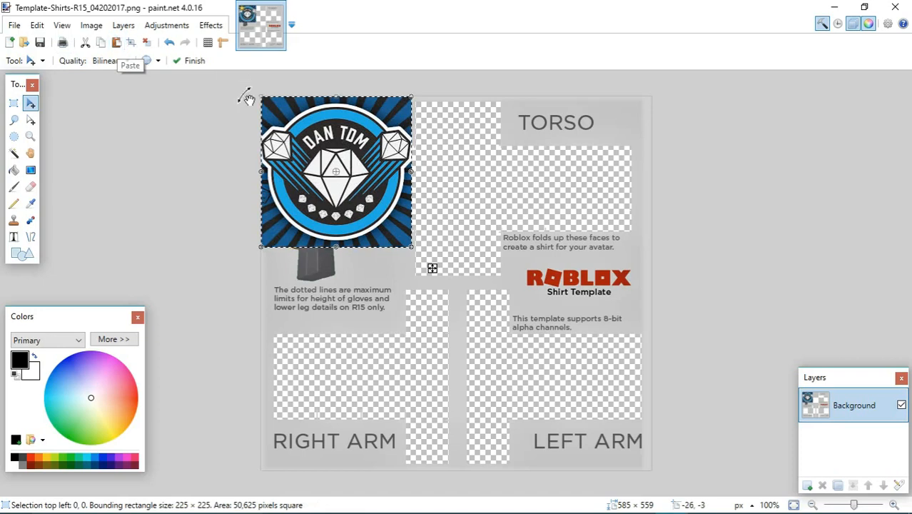
pyautogui.moveTo(335, 172); pyautogui.dragTo(400, 215)
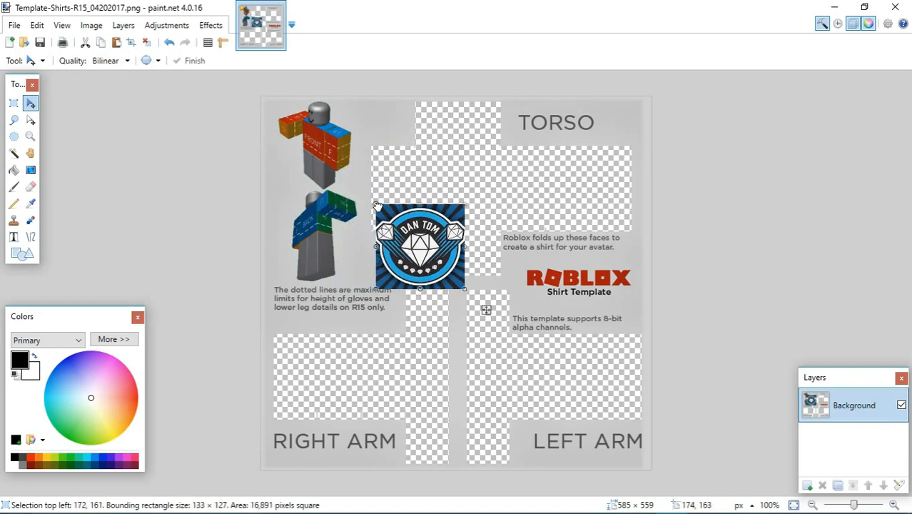
pyautogui.moveTo(419, 247); pyautogui.dragTo(457, 190)
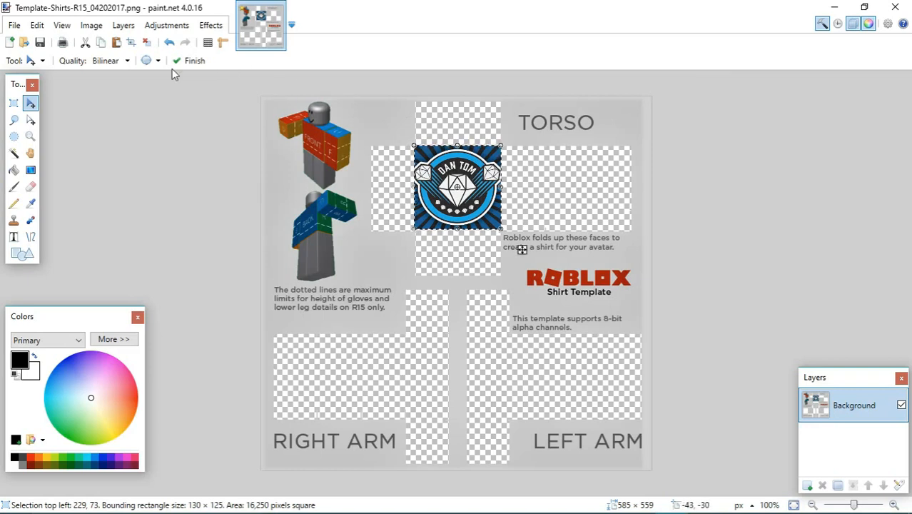
pyautogui.moveTo(457, 188); pyautogui.dragTo(421, 248)
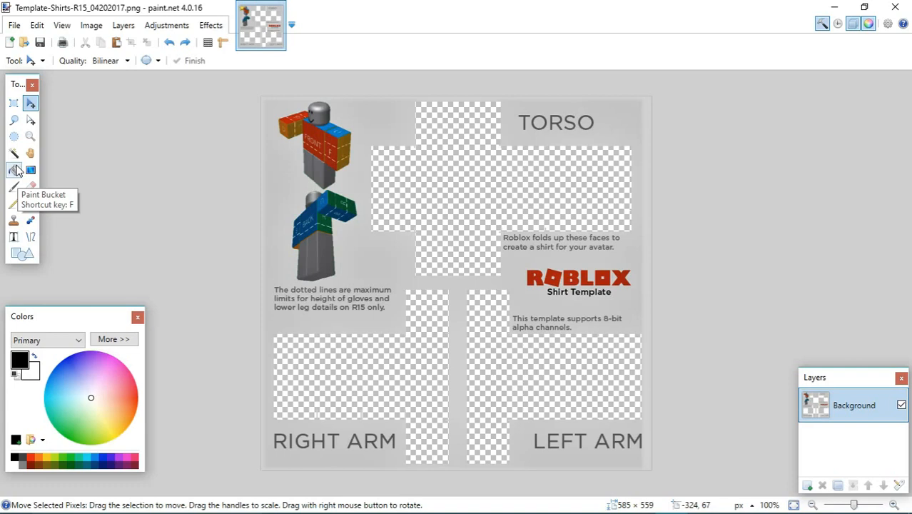
# - Set up the Paint Bucket with light blue picked from the colour wheel
pyautogui.click(14, 103)
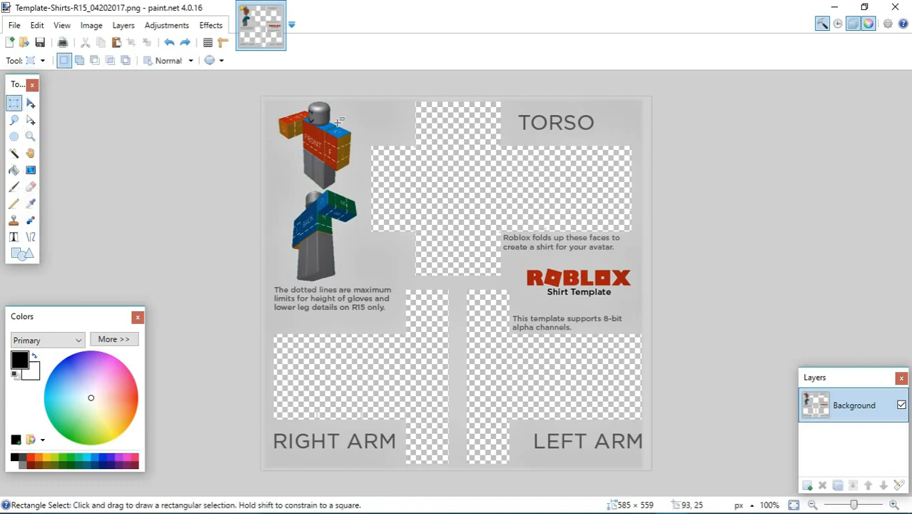
pyautogui.moveTo(373, 146)
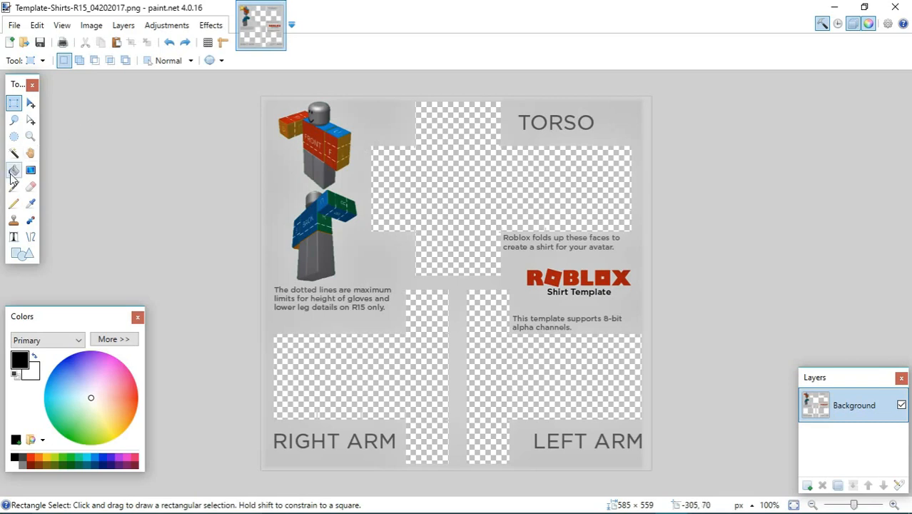
pyautogui.click(13, 171)
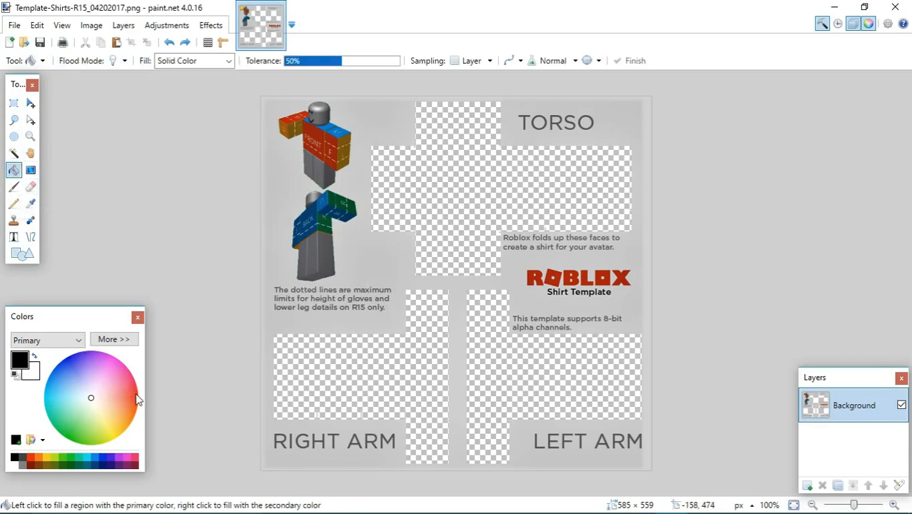
pyautogui.click(137, 400)
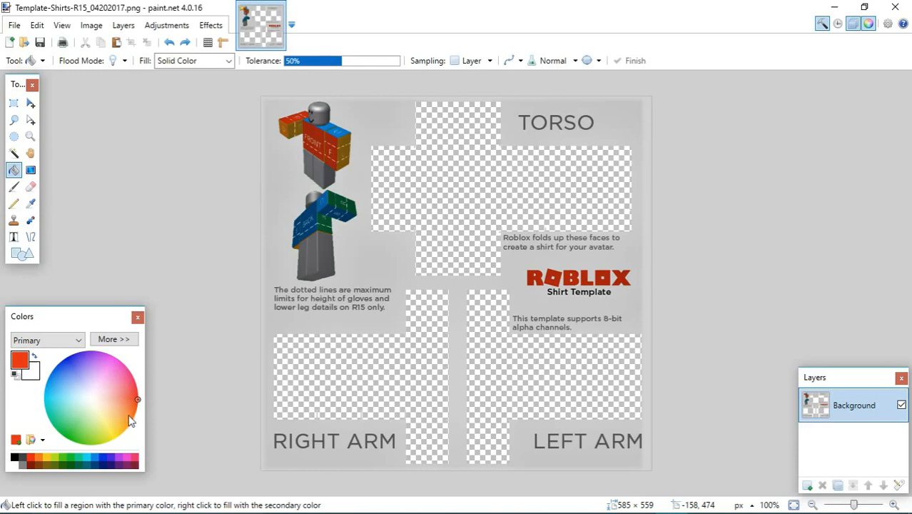
pyautogui.click(44, 398)
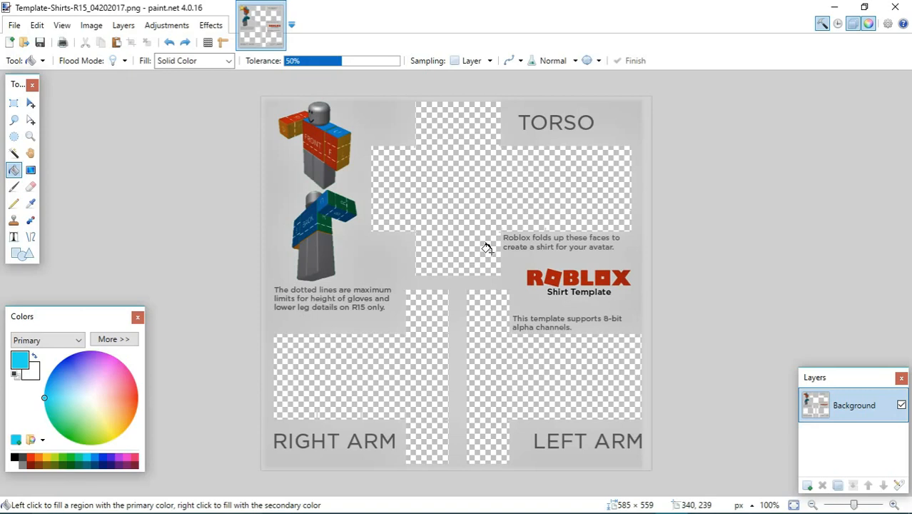
pyautogui.moveTo(470, 178)
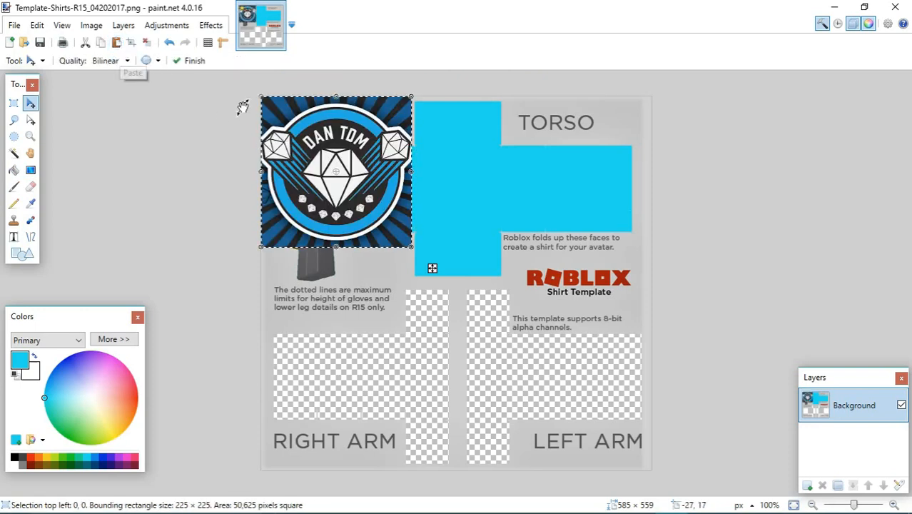
# - Resize the pasted DAN TDM logo smaller and centre it on the front torso square
pyautogui.moveTo(336, 171); pyautogui.dragTo(361, 203)
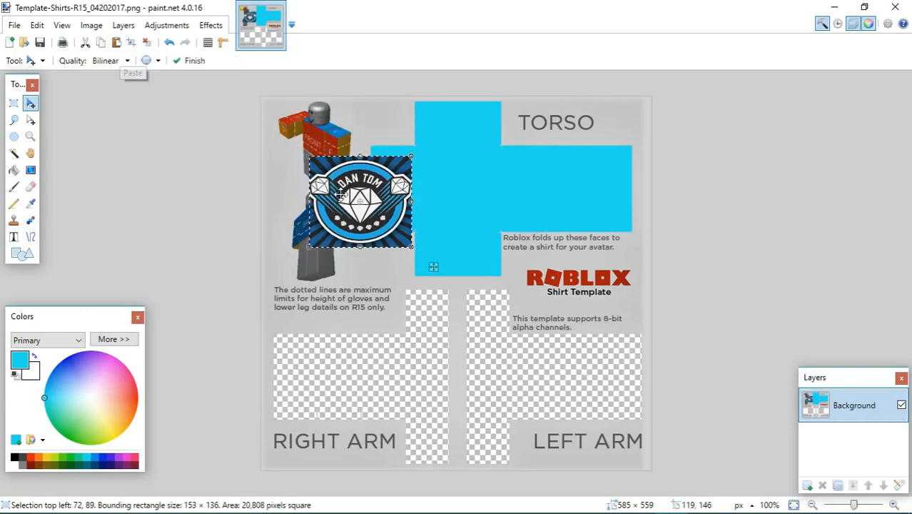
pyautogui.moveTo(360, 200); pyautogui.dragTo(464, 187)
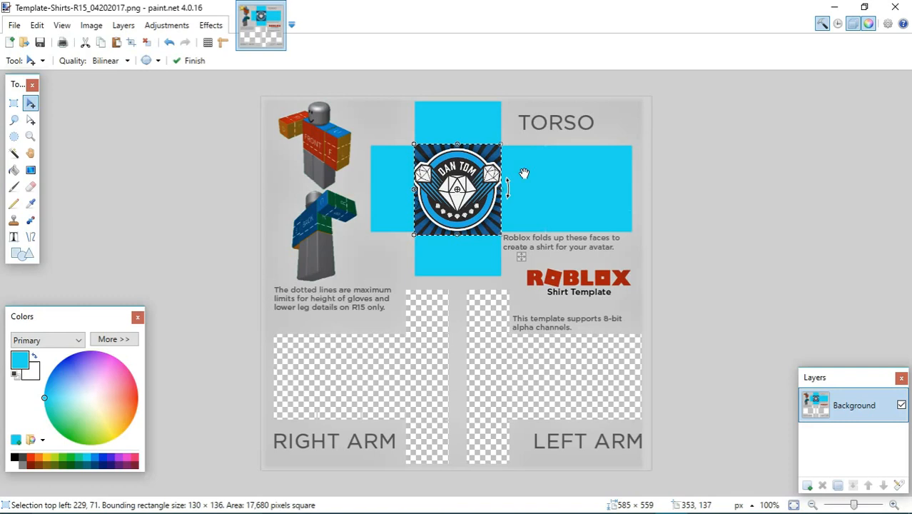
pyautogui.moveTo(68, 93)
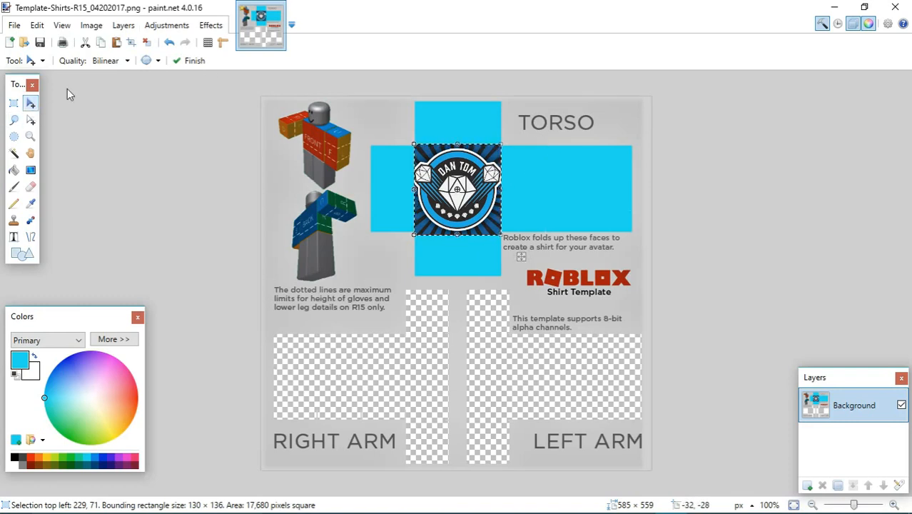
pyautogui.moveTo(608, 177)
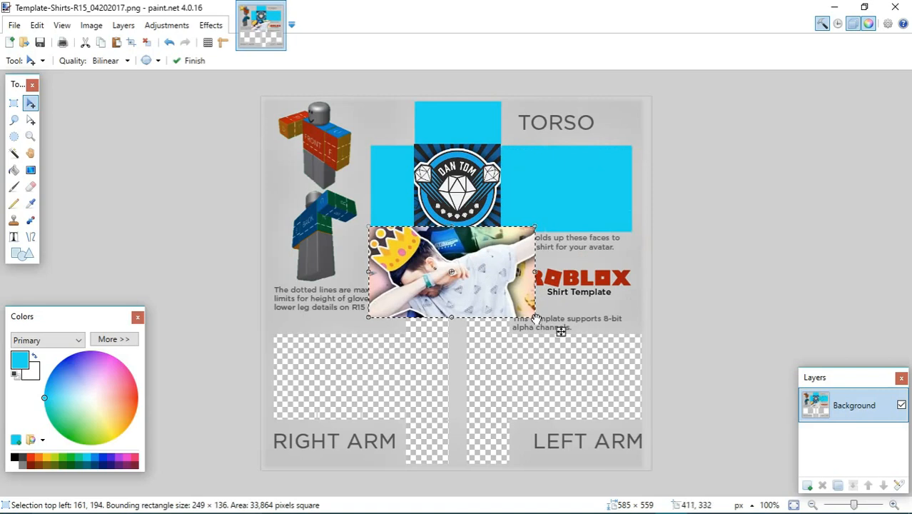
# - Drag the pasted dabbing photo onto the back torso square
pyautogui.moveTo(536, 318); pyautogui.dragTo(484, 302)
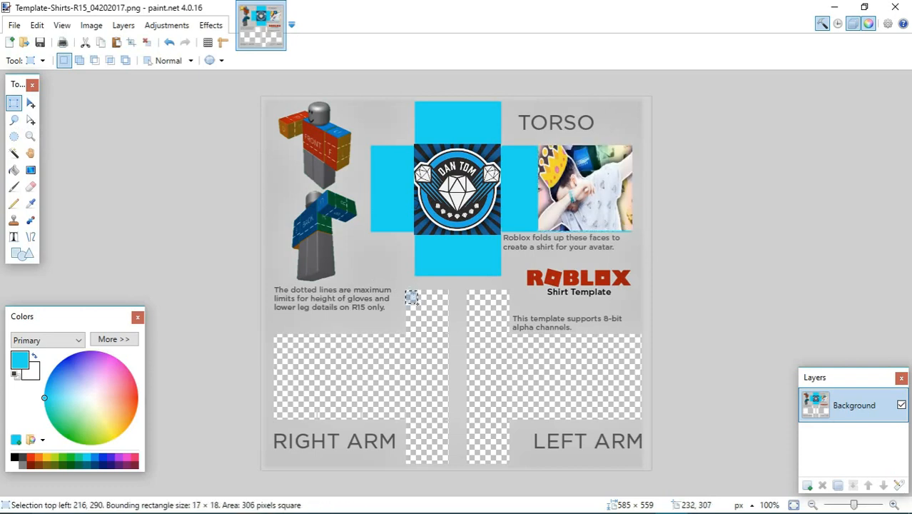
# - Select and fill the top squares of the right and left arms light blue
pyautogui.moveTo(411, 297); pyautogui.dragTo(447, 333)
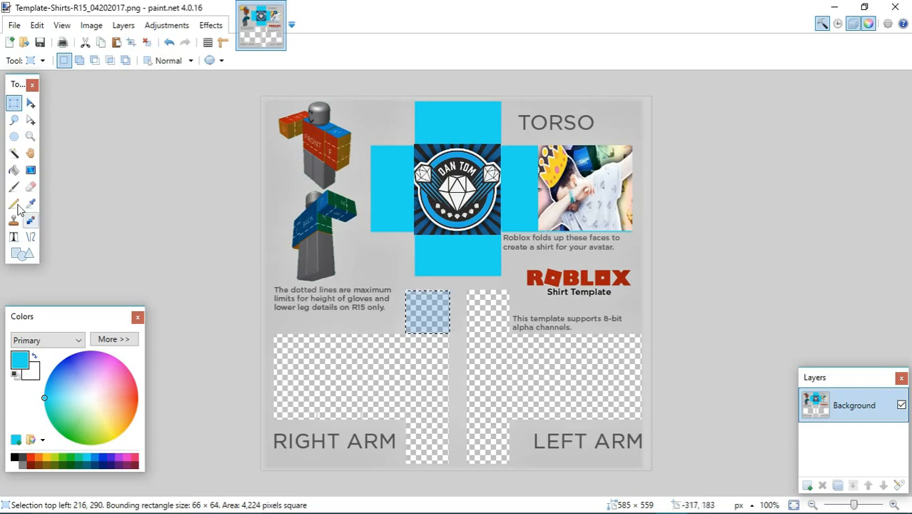
pyautogui.click(14, 169)
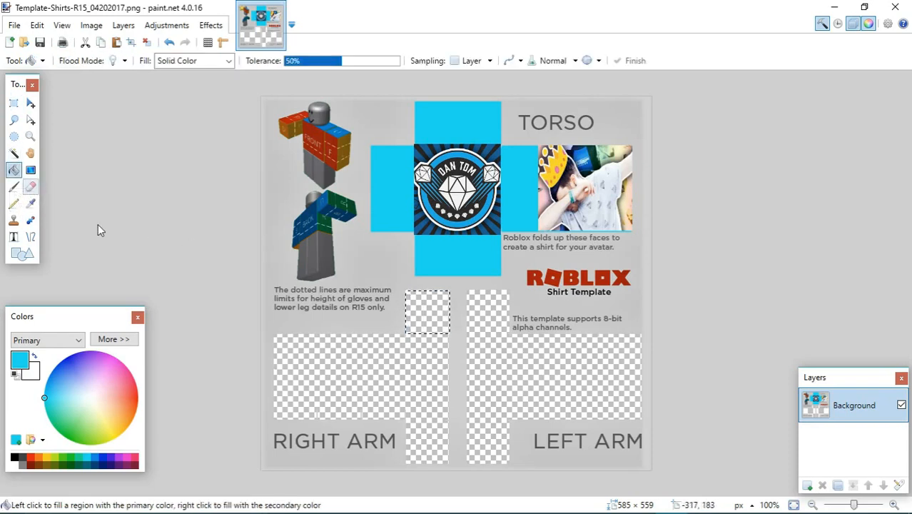
pyautogui.click(428, 312)
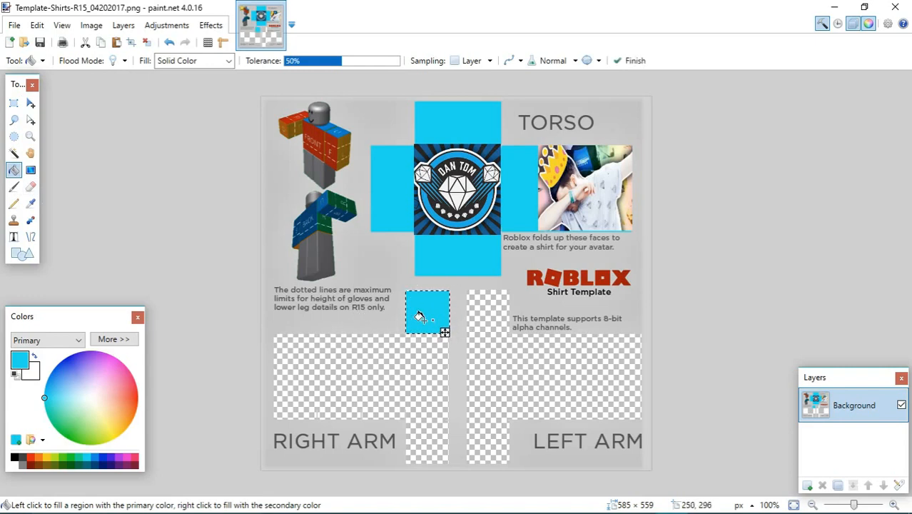
pyautogui.moveTo(393, 385)
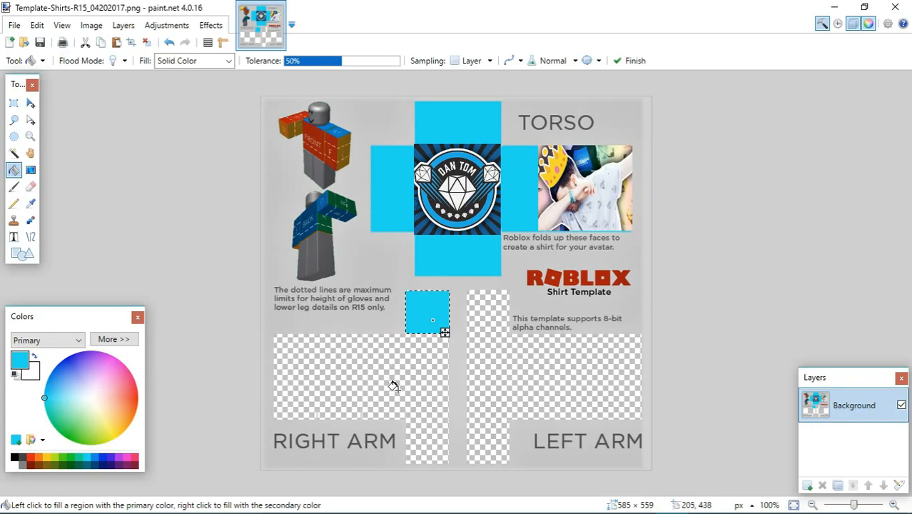
pyautogui.click(14, 103)
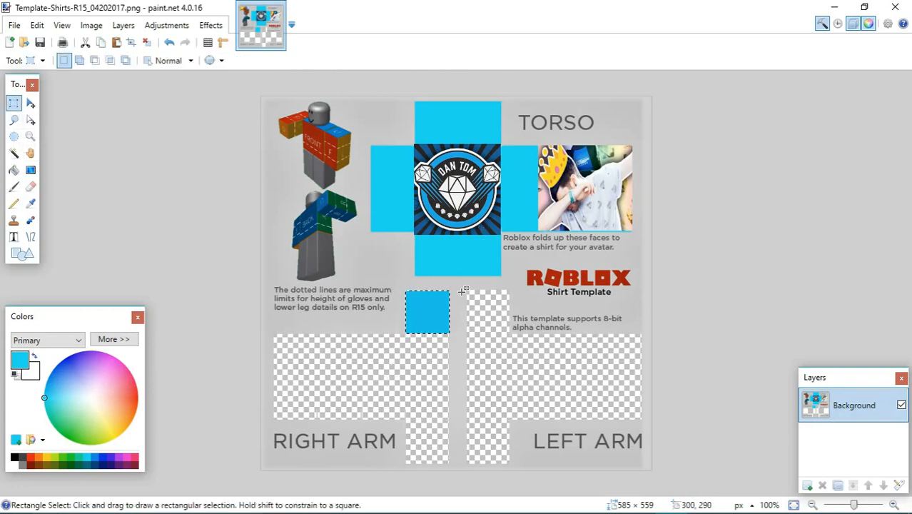
pyautogui.moveTo(467, 292); pyautogui.dragTo(506, 330)
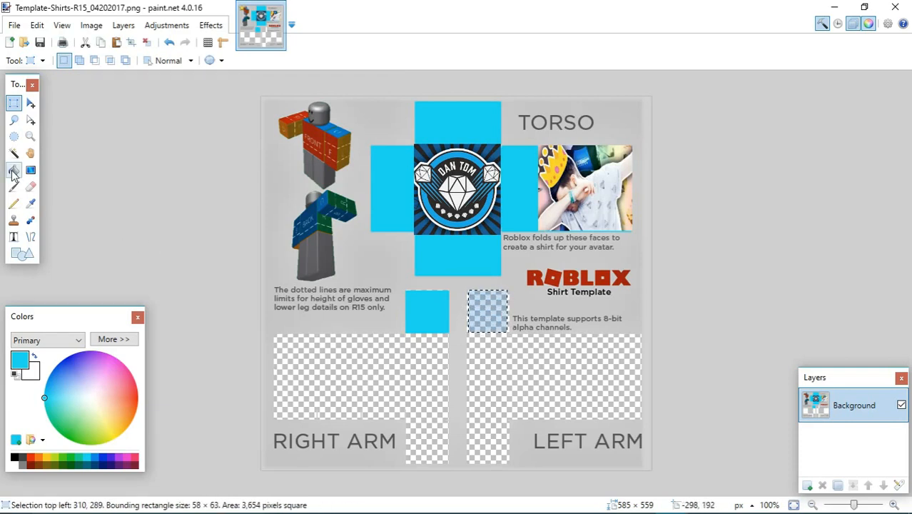
pyautogui.click(13, 170)
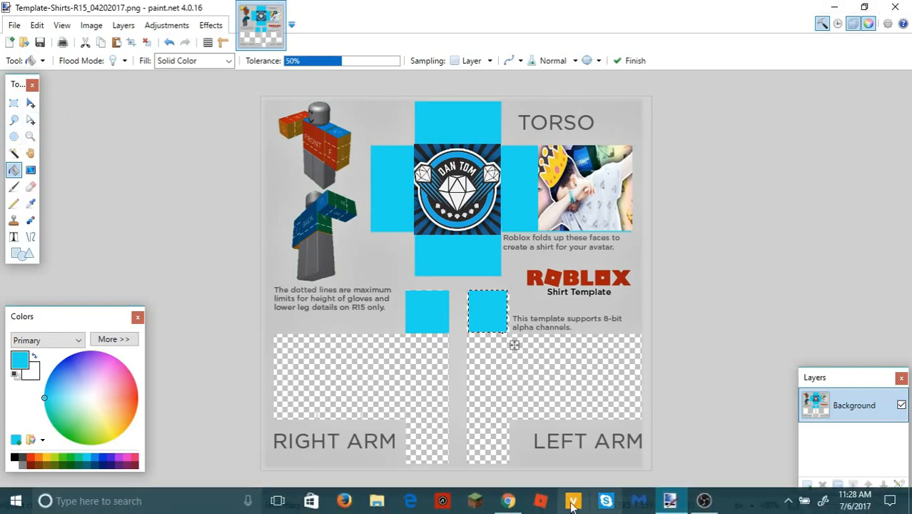
# - Browse the DANTDM image results for the Minecraft skin picture and return to paint.net
pyautogui.click(508, 501)
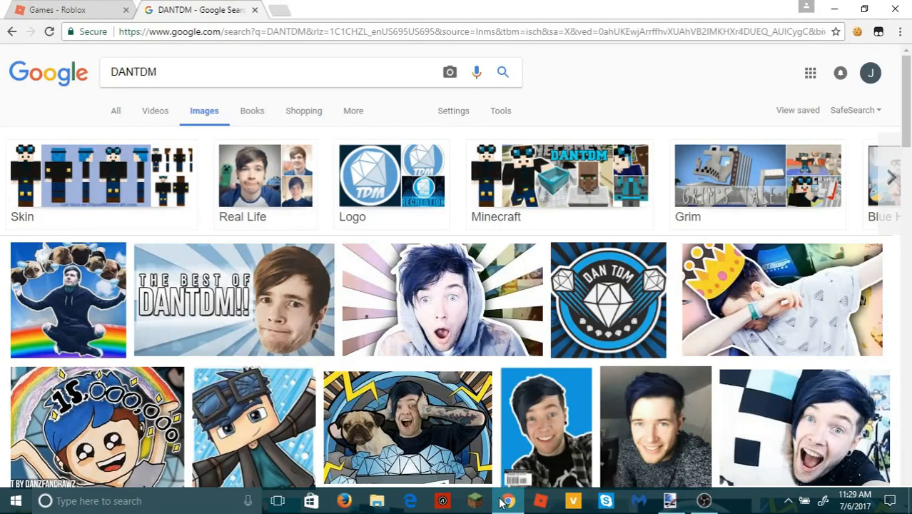
pyautogui.moveTo(704, 340)
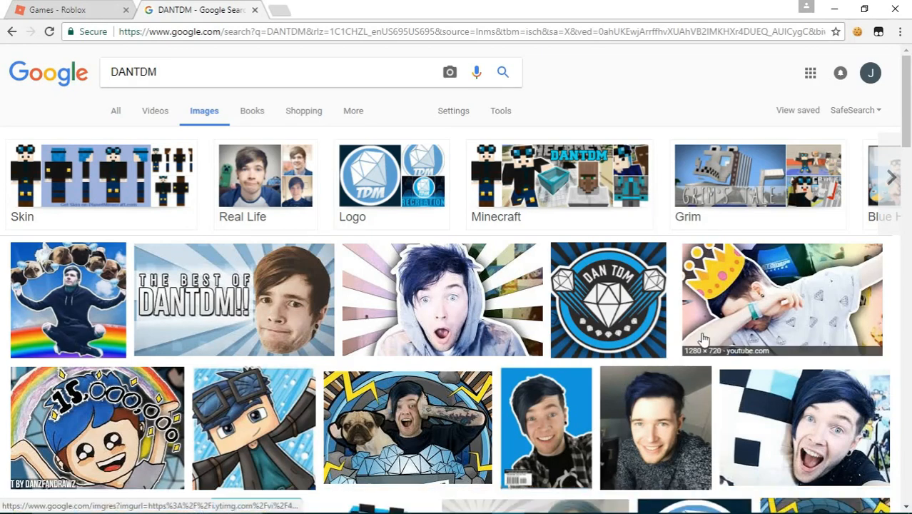
pyautogui.scroll(-3)
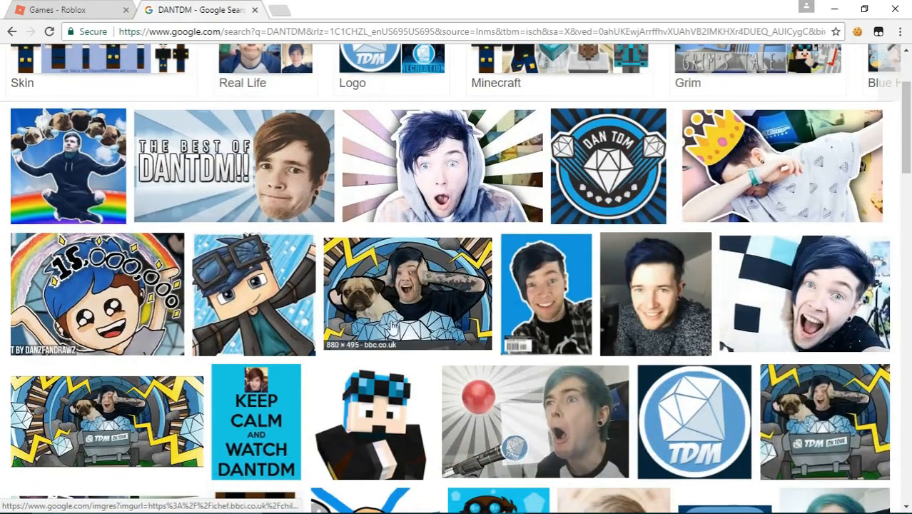
pyautogui.scroll(-3)
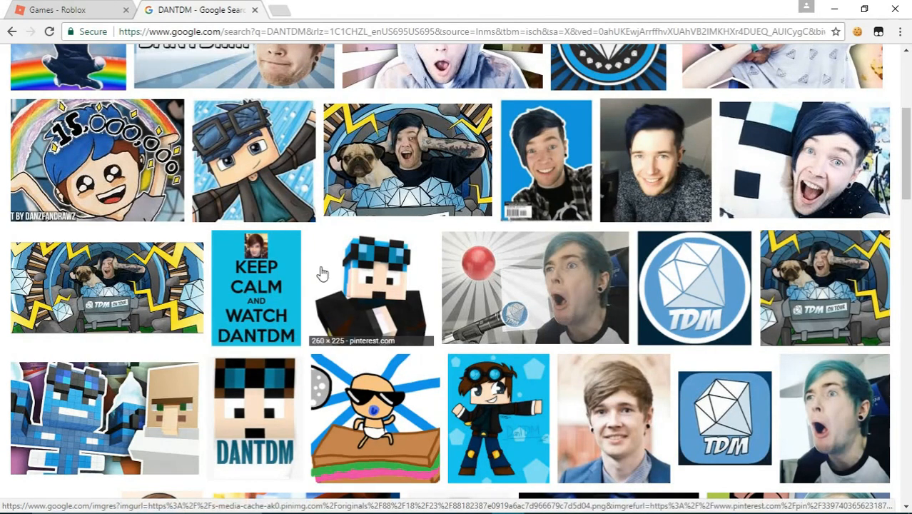
pyautogui.moveTo(376, 280)
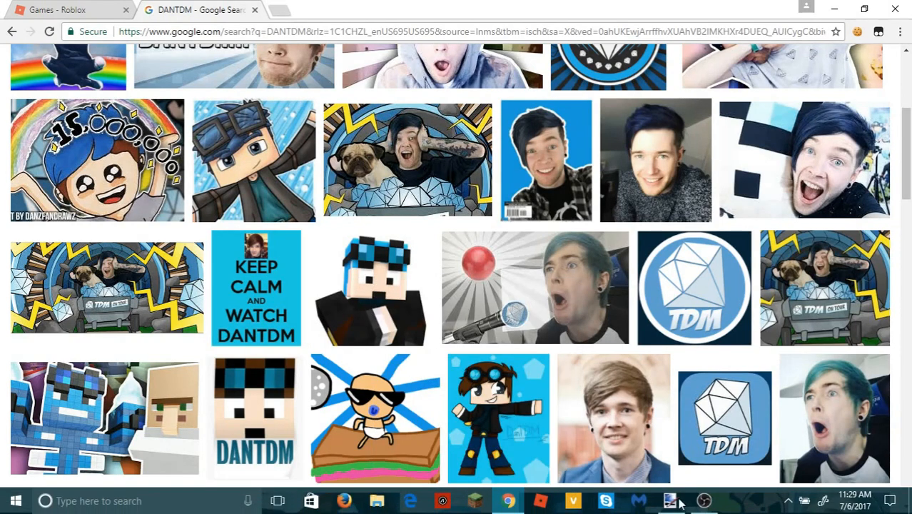
pyautogui.click(670, 501)
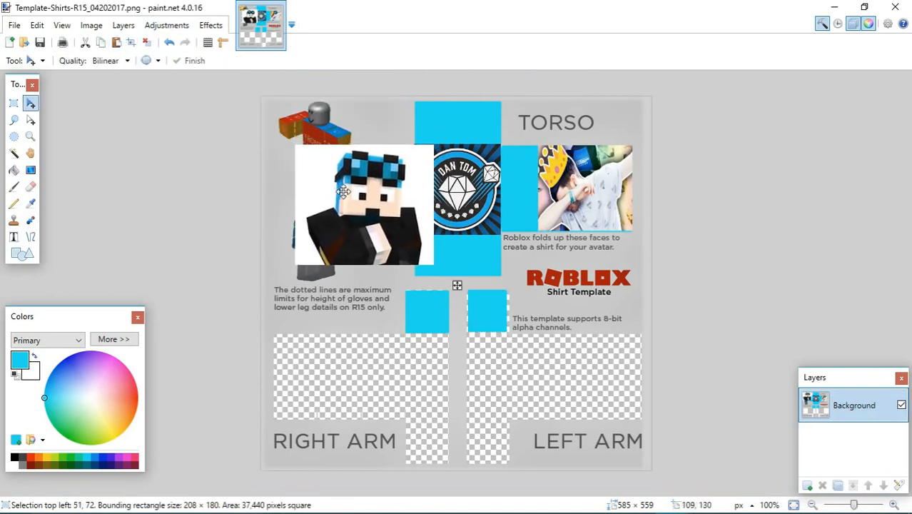
# - Move the pasted Minecraft picture down and squash it into a strip over the right arm
pyautogui.moveTo(343, 193); pyautogui.dragTo(324, 254)
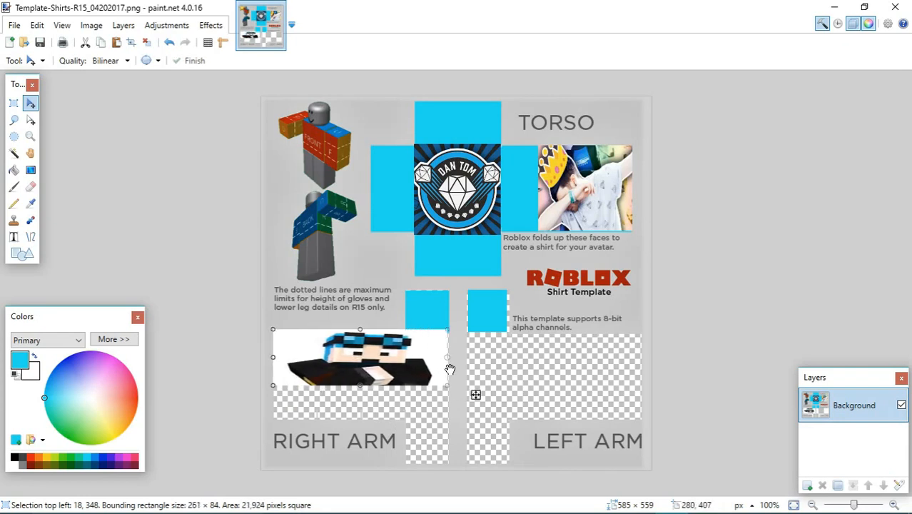
pyautogui.moveTo(450, 369); pyautogui.dragTo(402, 362)
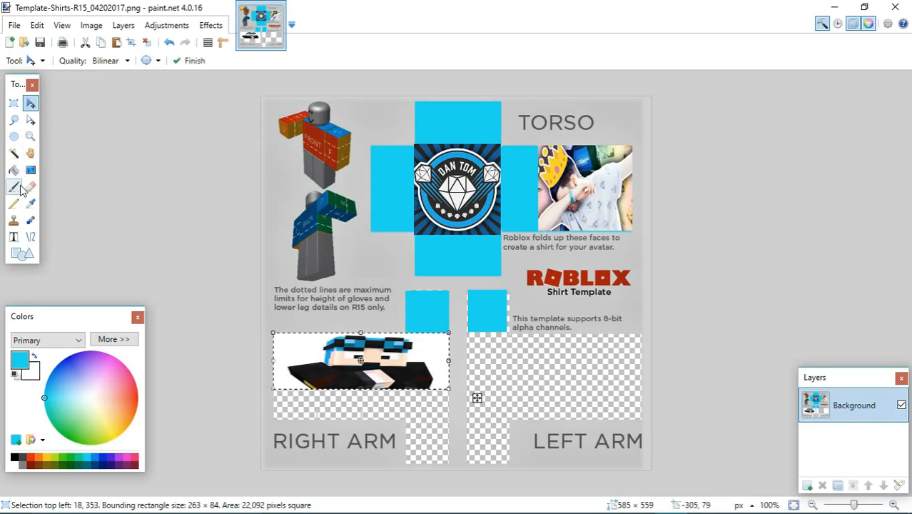
# - Pick the Pencil, commit the Minecraft strip with Rectangle Select, and drag on the canvas
pyautogui.click(13, 186)
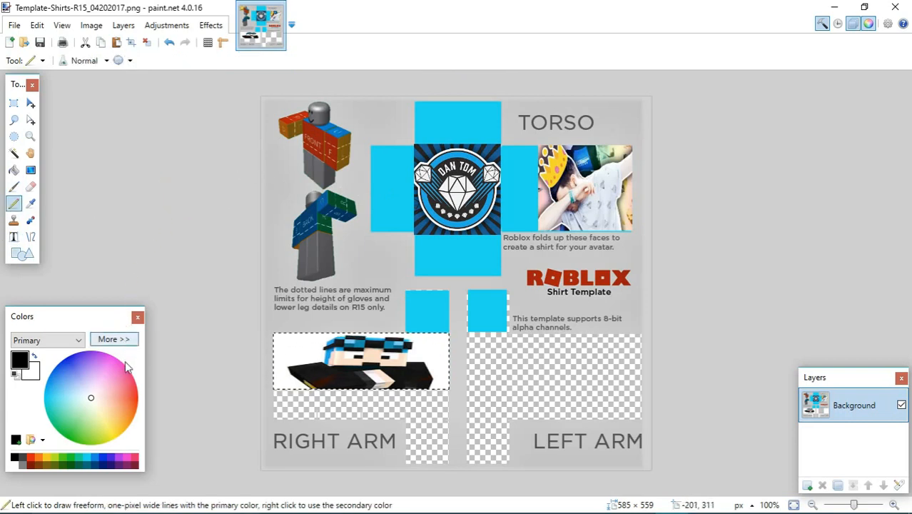
pyautogui.moveTo(121, 454)
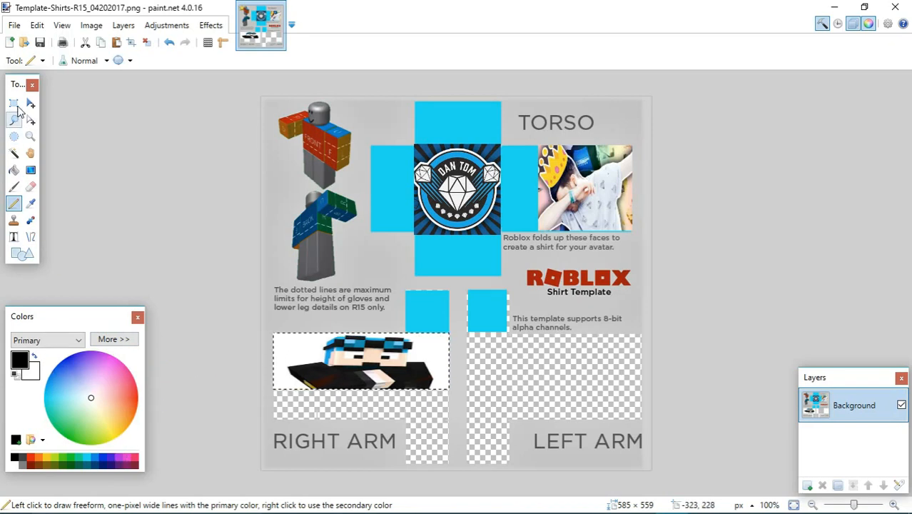
pyautogui.moveTo(14, 103)
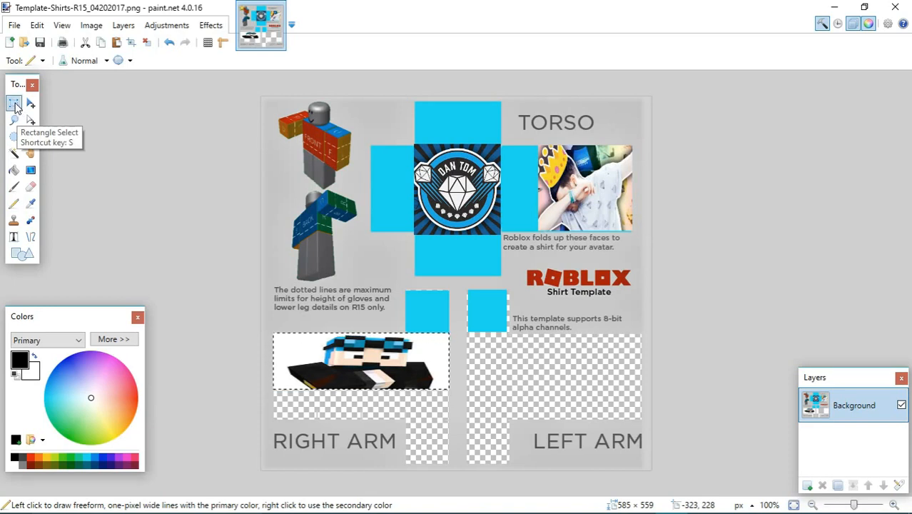
pyautogui.click(14, 103)
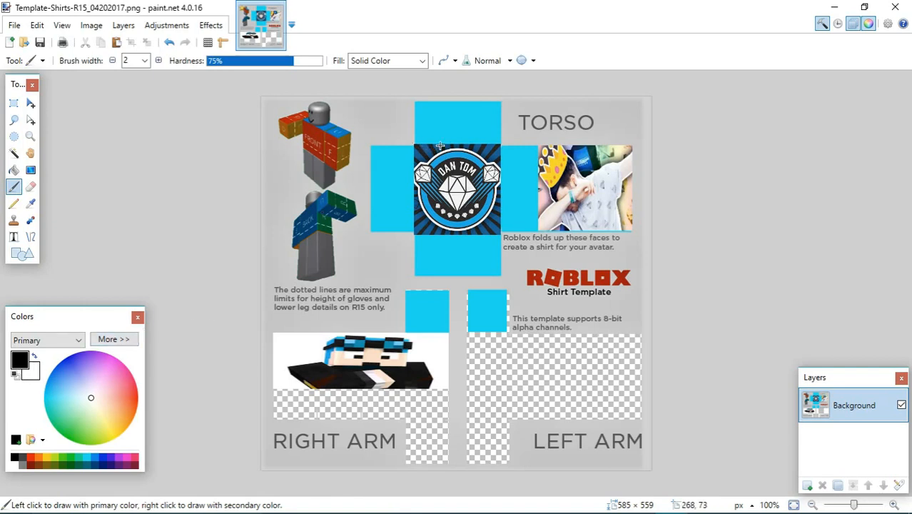
pyautogui.moveTo(436, 150)
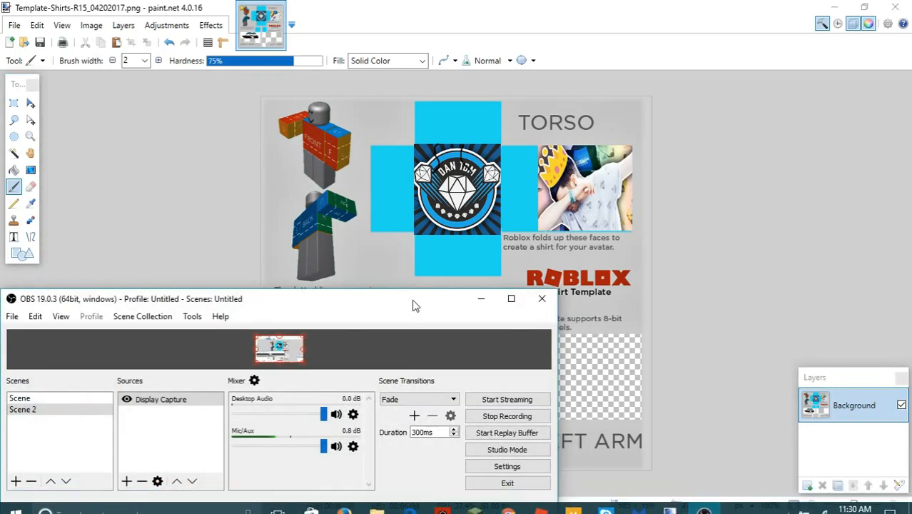
pyautogui.moveTo(416, 298); pyautogui.dragTo(455, 248)
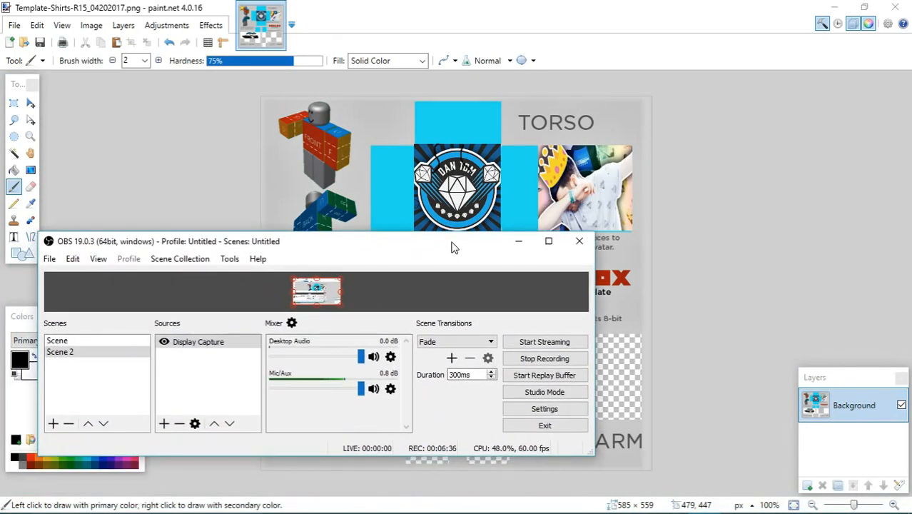